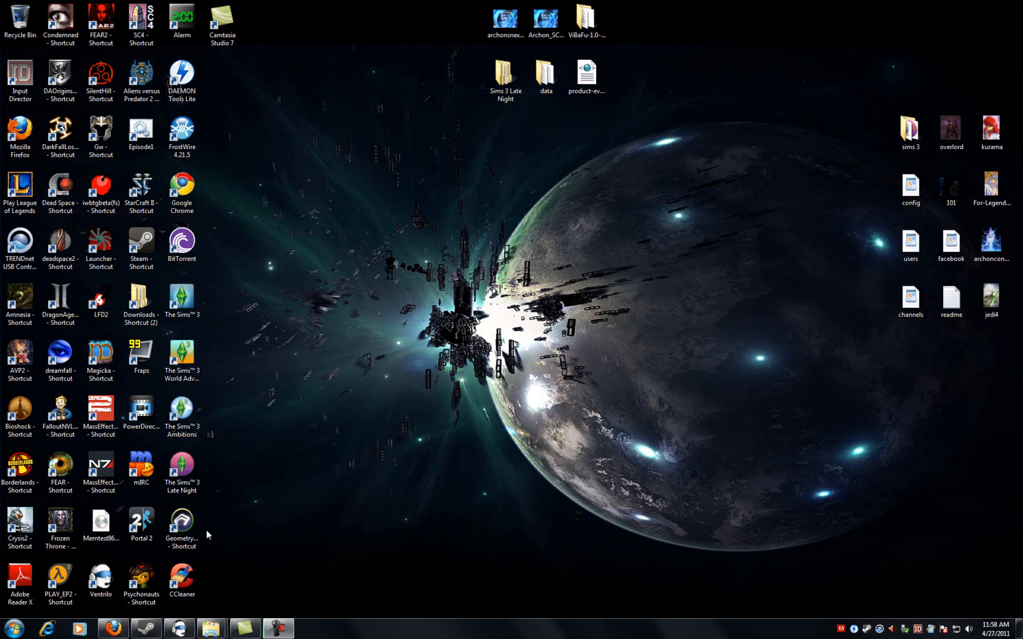
# Search the Start menu for 'regedit' to launch Registry Editor.
pyautogui.click(11, 628)
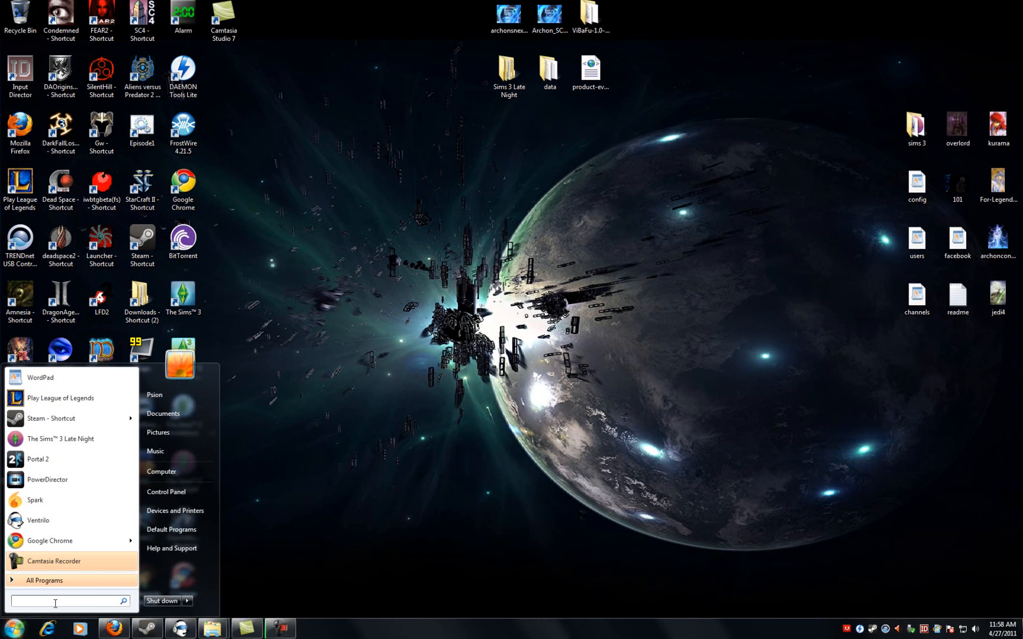
pyautogui.write('regedit')
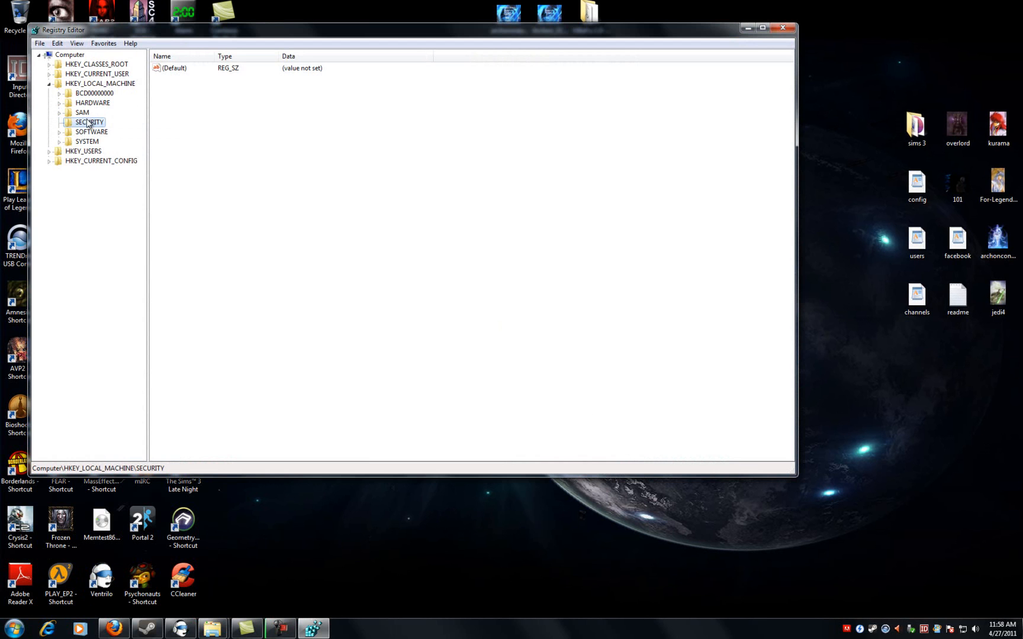
# Expand HKEY_LOCAL_MACHINE\SYSTEM\CurrentControlSet to reach the services key.
pyautogui.click(10, 629)
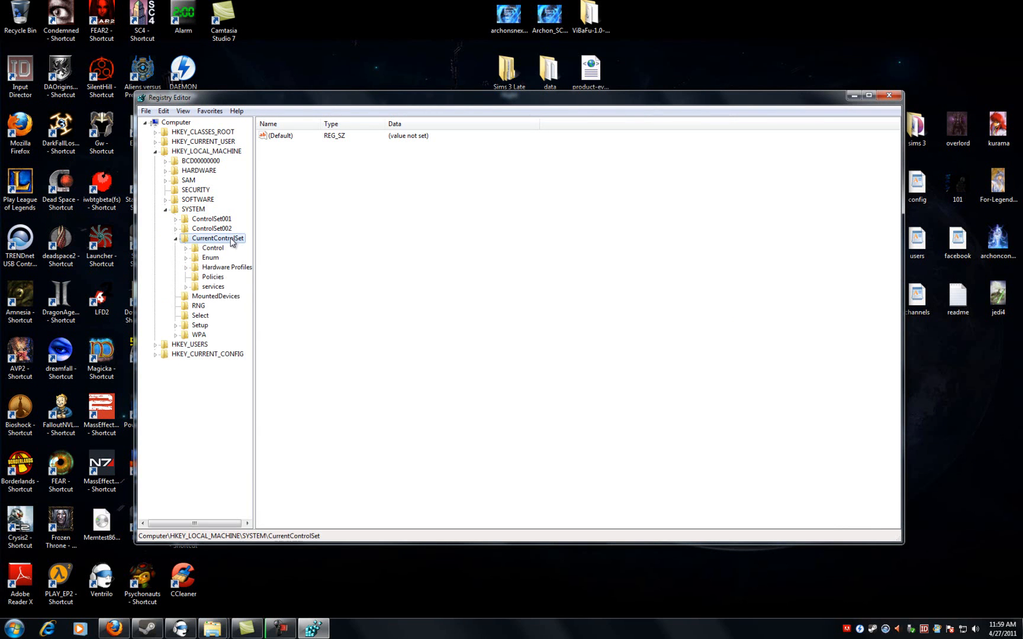
pyautogui.moveTo(216, 270)
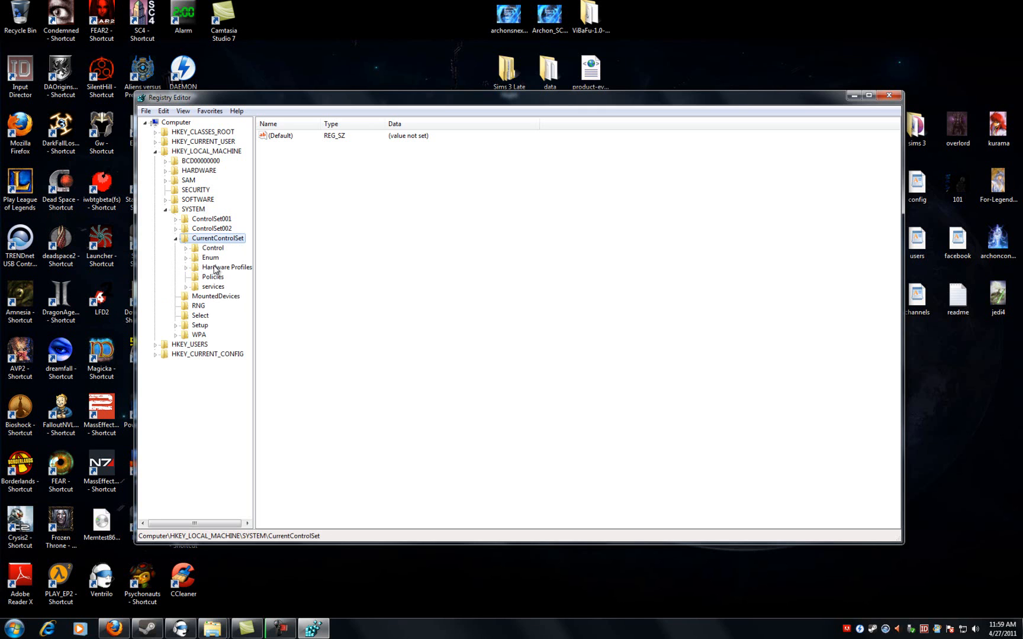
pyautogui.moveTo(216, 271)
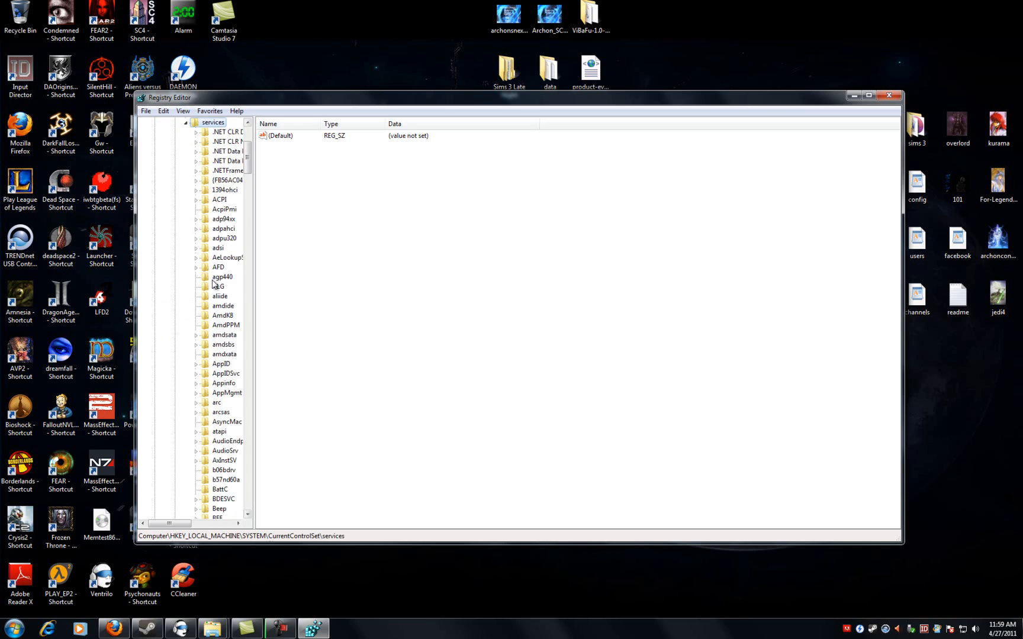
# Select and expand the cdrom service key under services to list AutoRun.
pyautogui.scroll(-3)
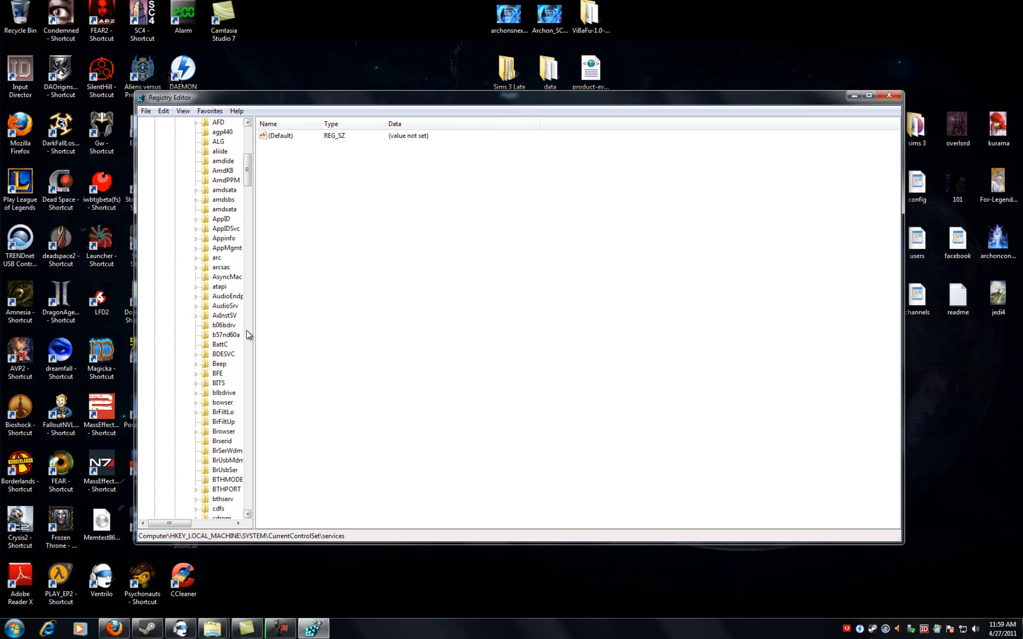
pyautogui.click(219, 431)
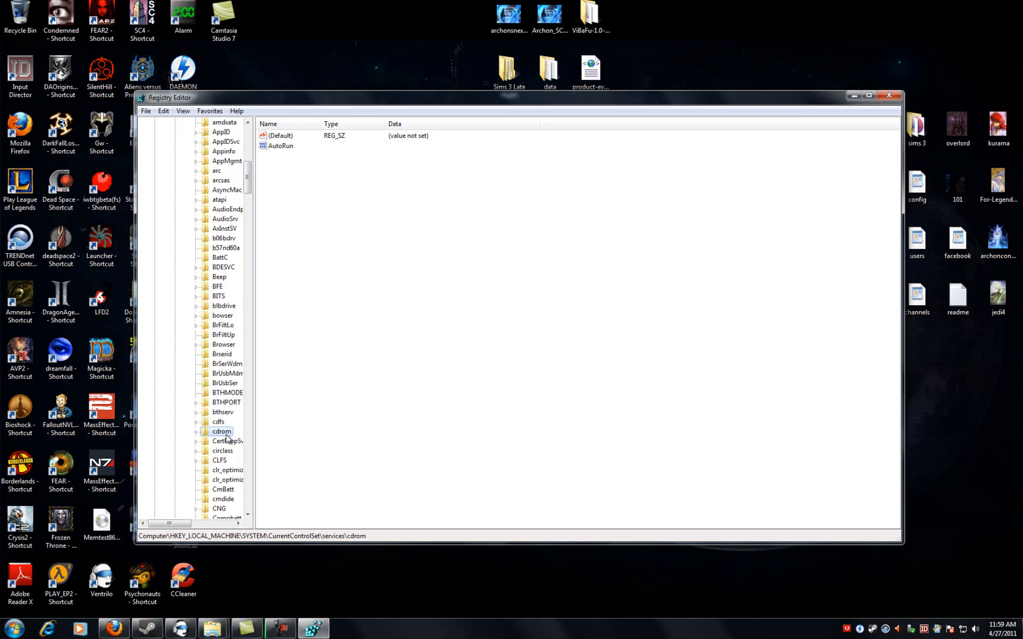
pyautogui.click(222, 431)
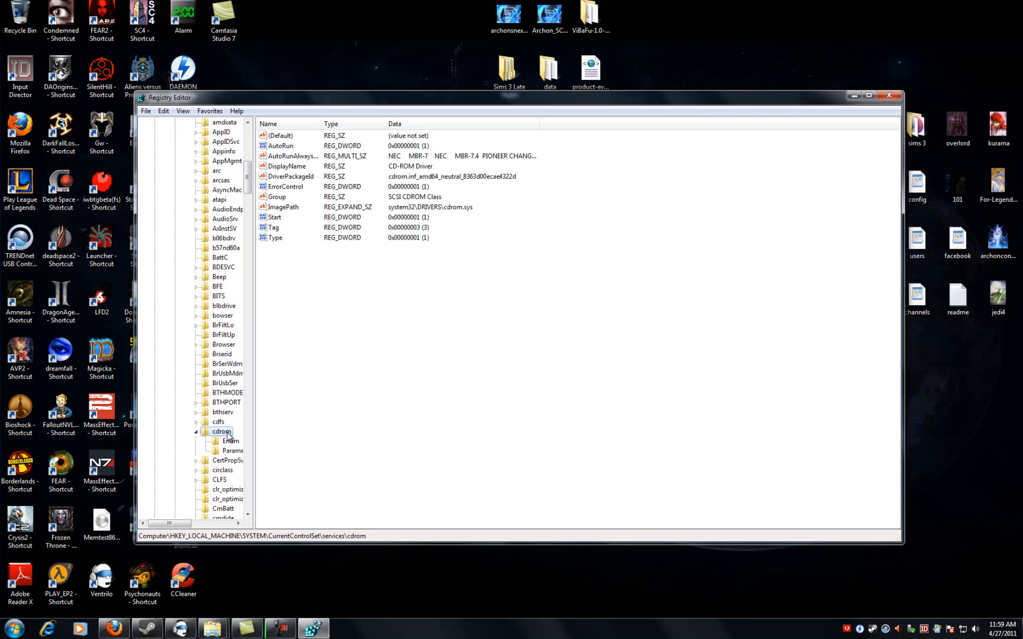
pyautogui.moveTo(227, 437)
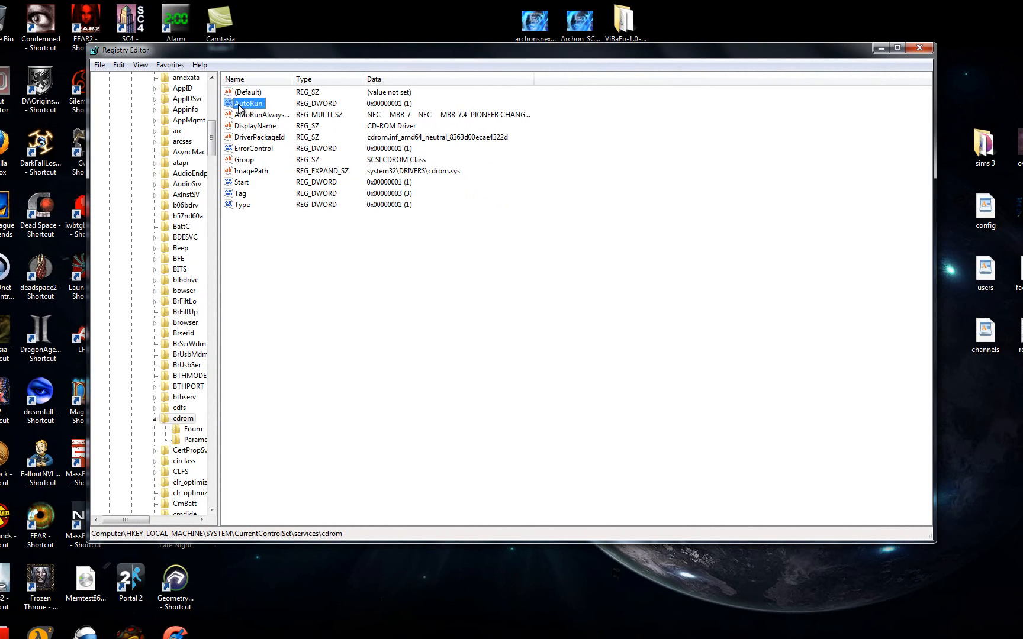
# Edit the cdrom AutoRun DWORD and confirm its value data of 1.
pyautogui.doubleClick(248, 103)
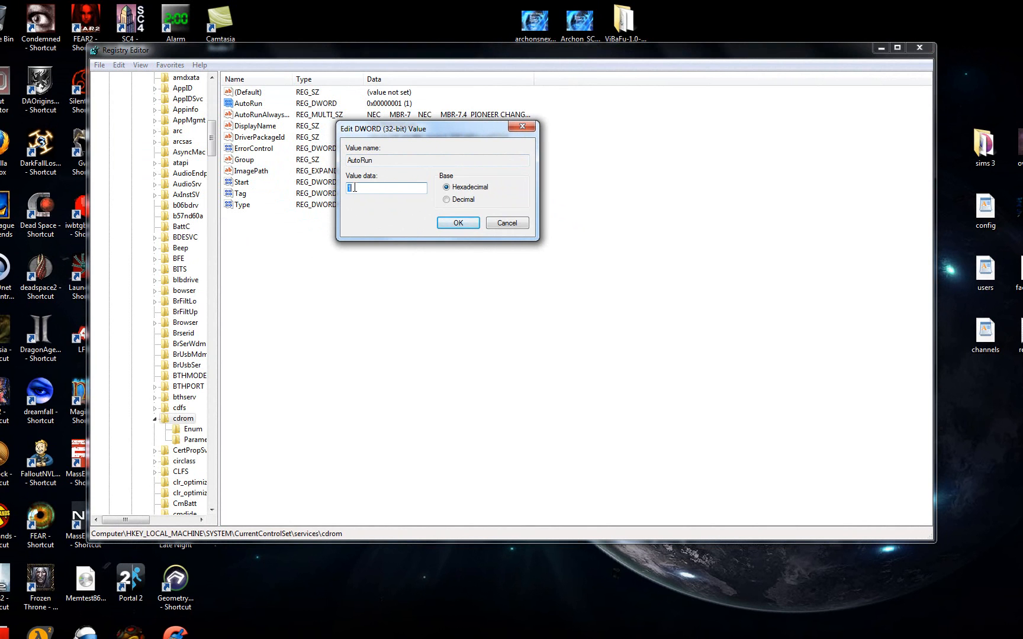
pyautogui.click(456, 223)
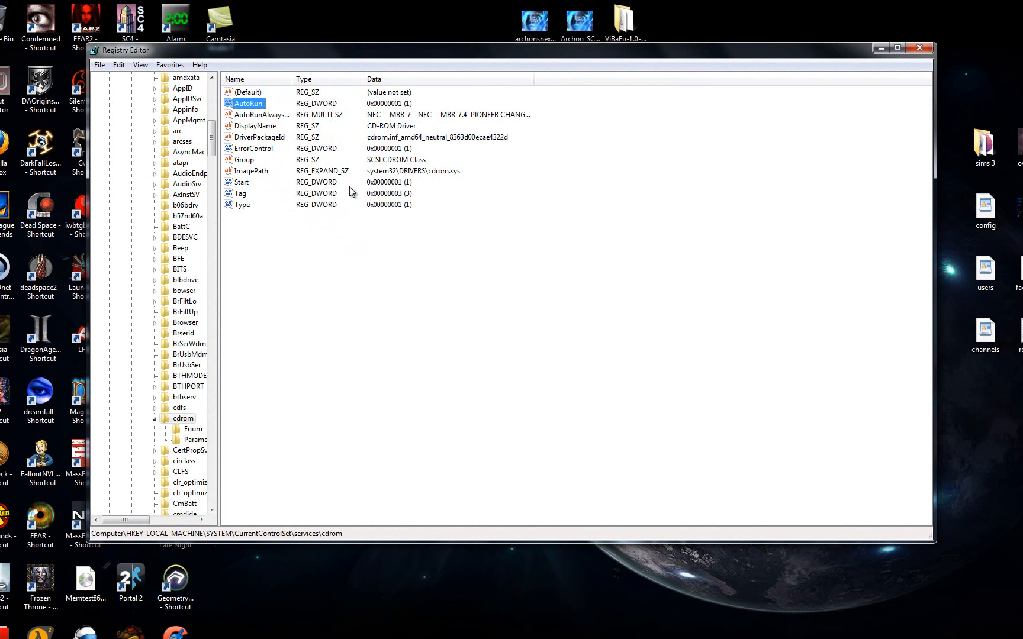
pyautogui.moveTo(420, 222)
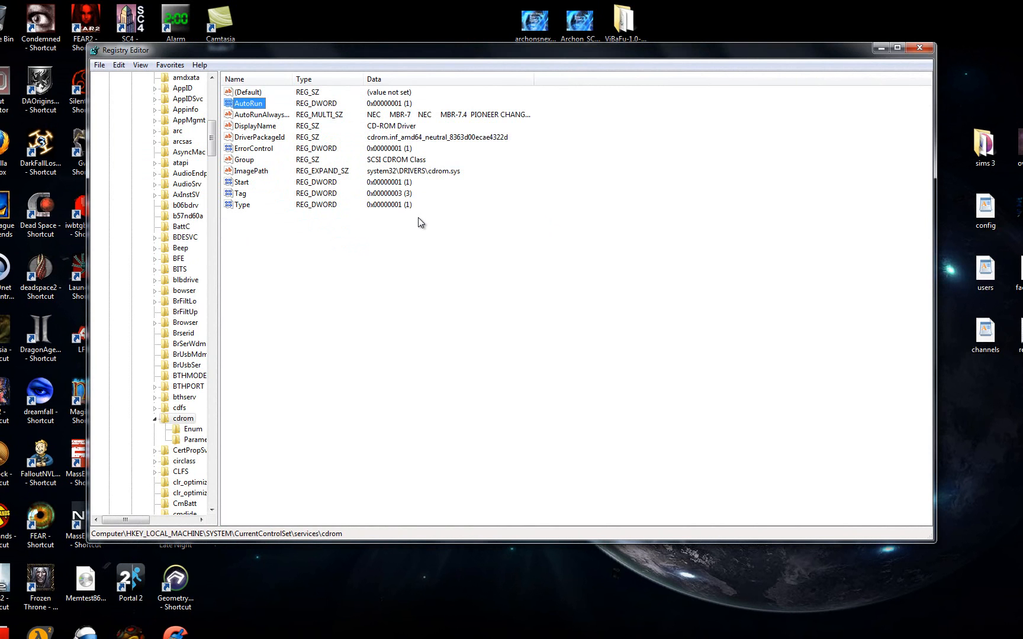
pyautogui.moveTo(415, 225)
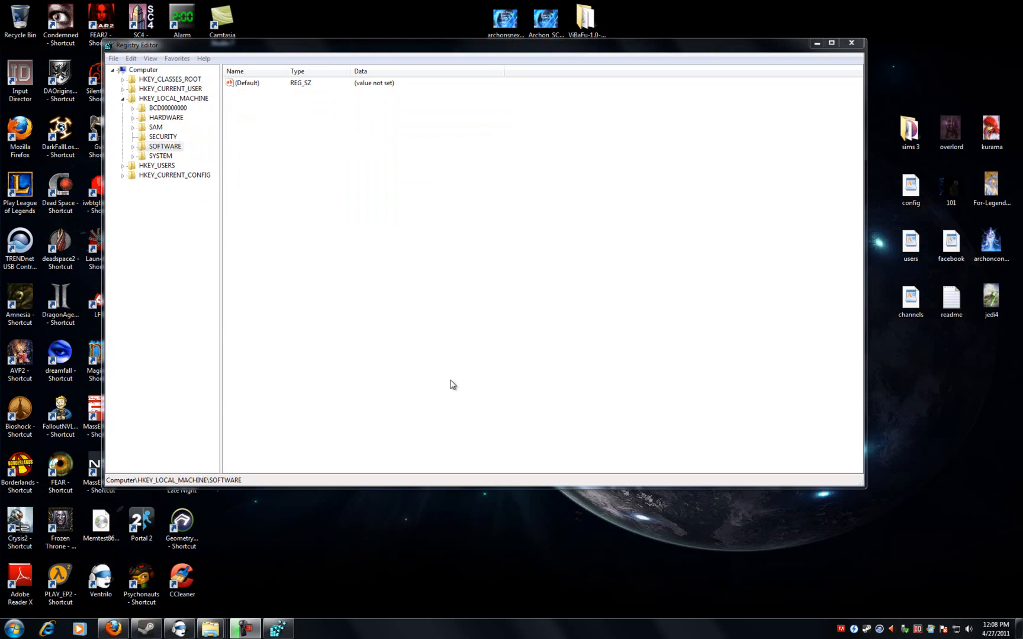
pyautogui.moveTo(168, 152)
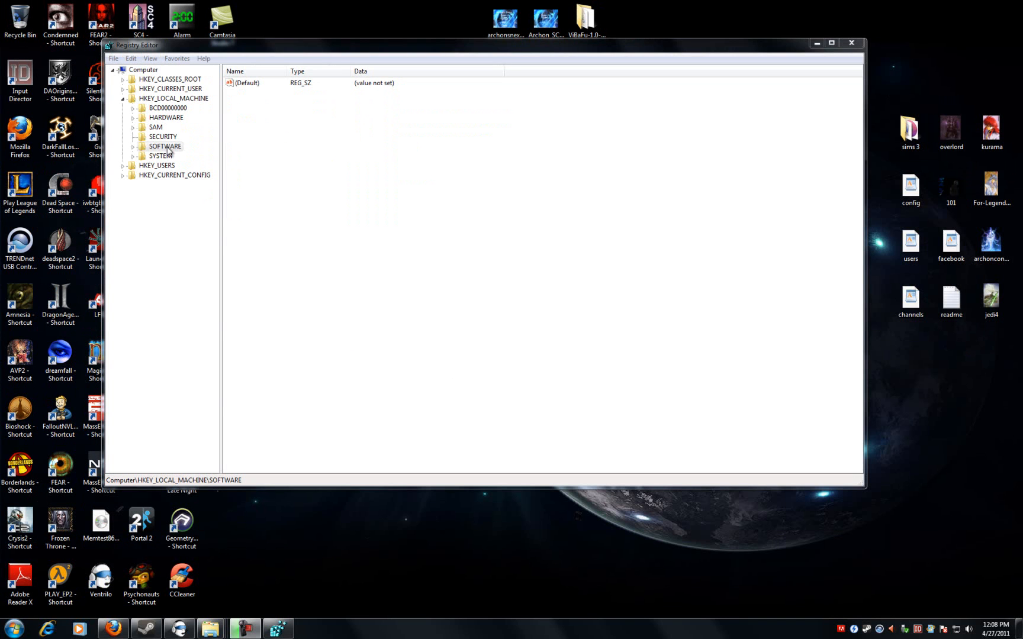
pyautogui.moveTo(130, 213)
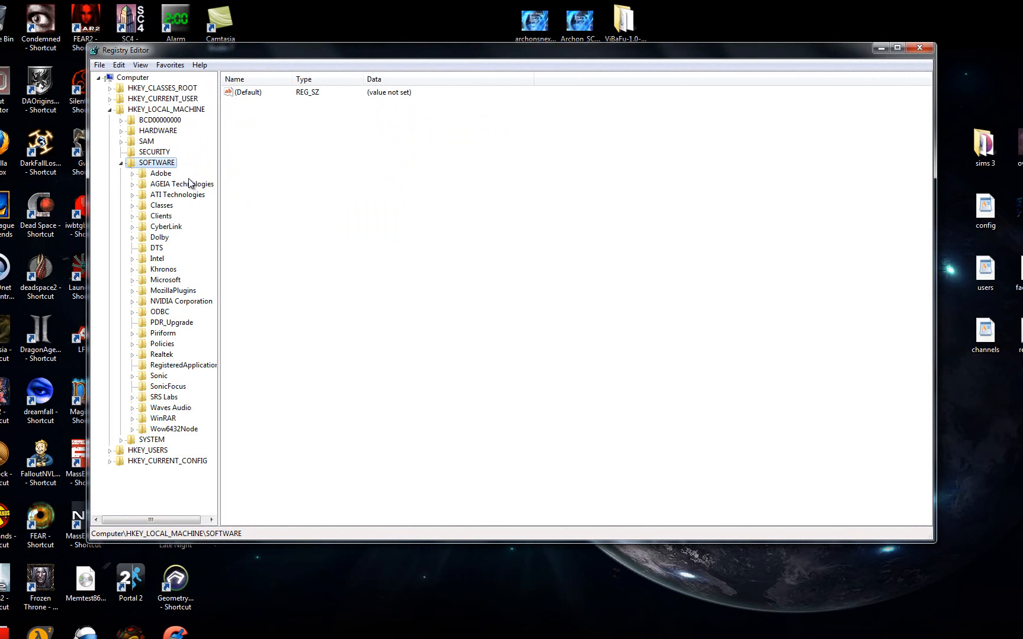
pyautogui.moveTo(179, 424)
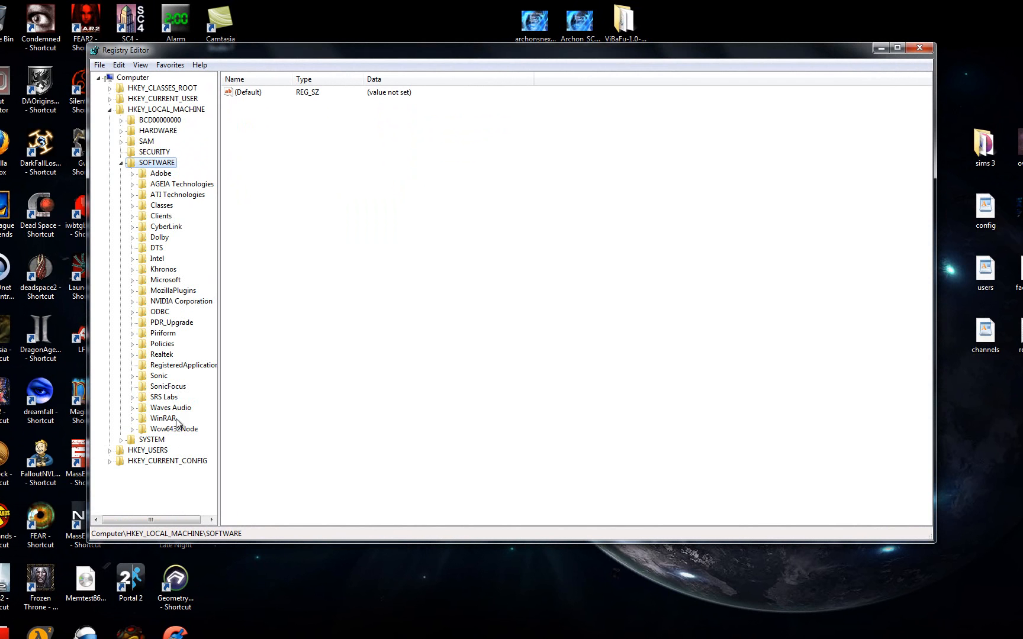
pyautogui.moveTo(175, 348)
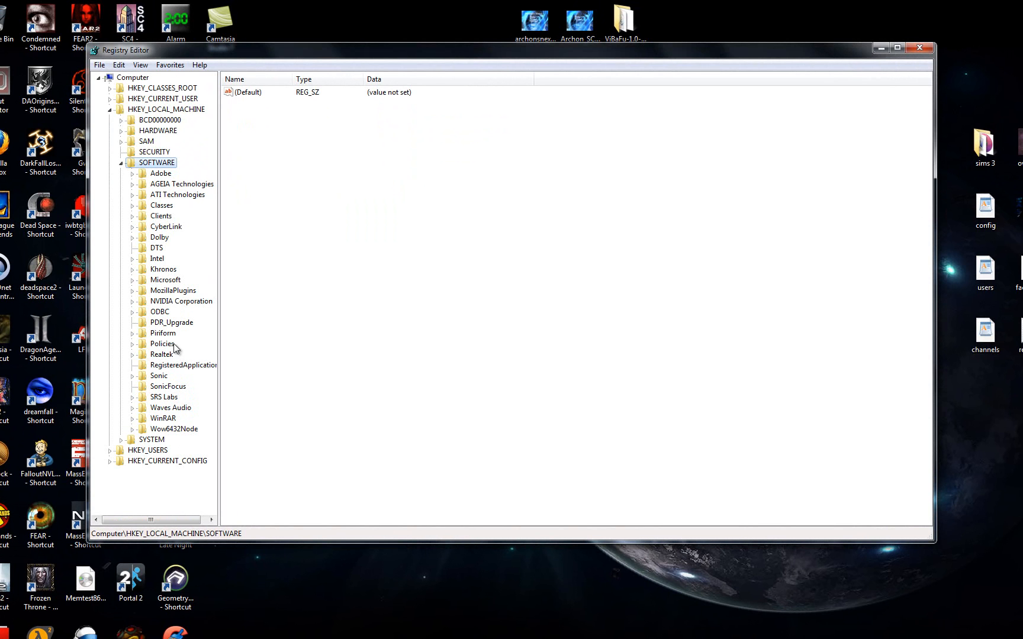
# Expand SOFTWARE\Microsoft\Windows and select the CurrentVersion key.
pyautogui.doubleClick(165, 279)
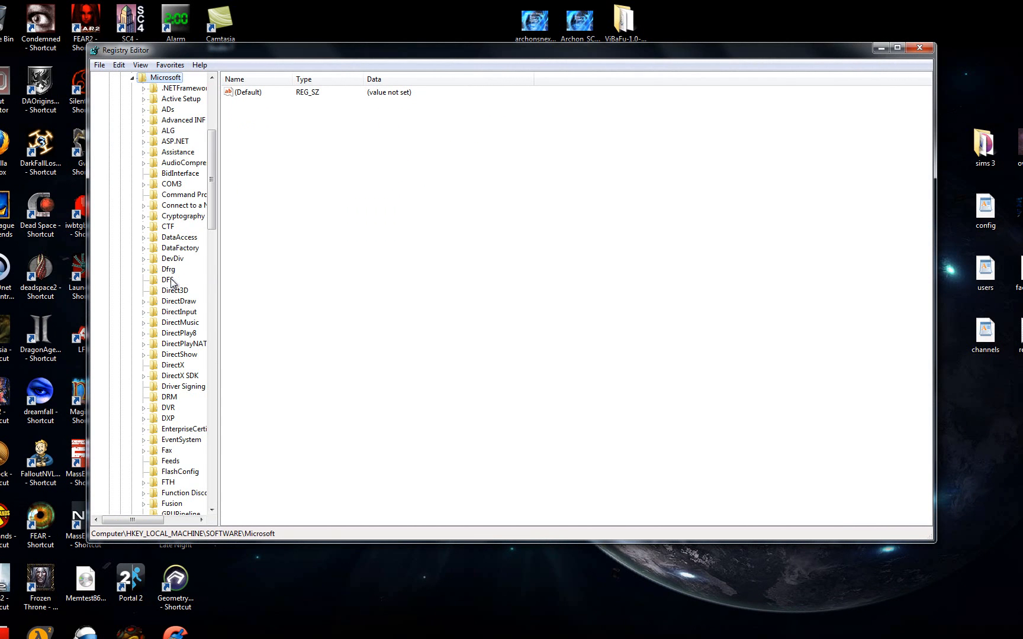
pyautogui.scroll(-3)
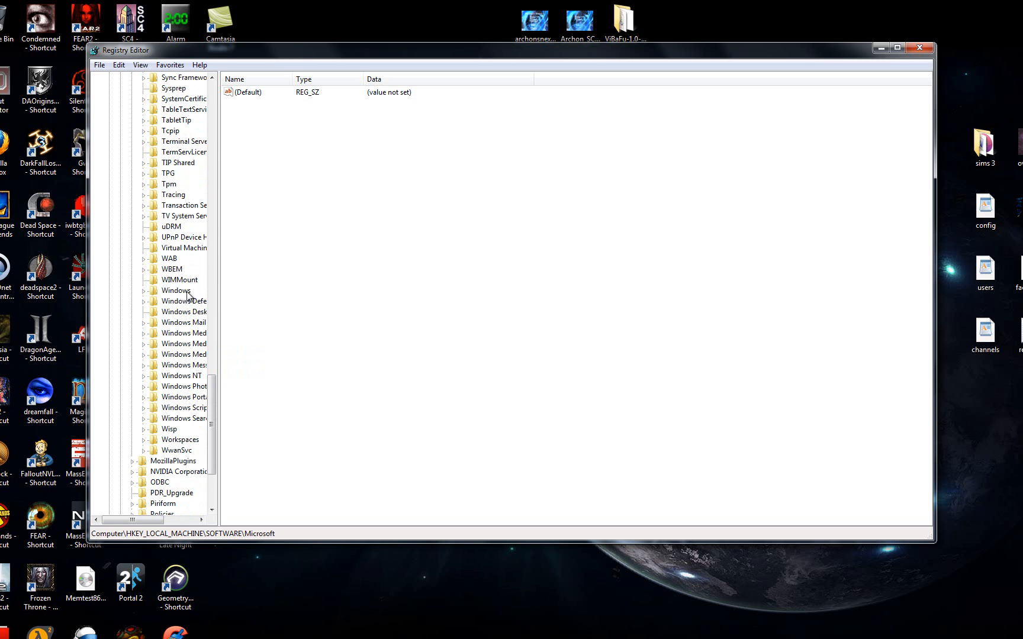
pyautogui.click(143, 291)
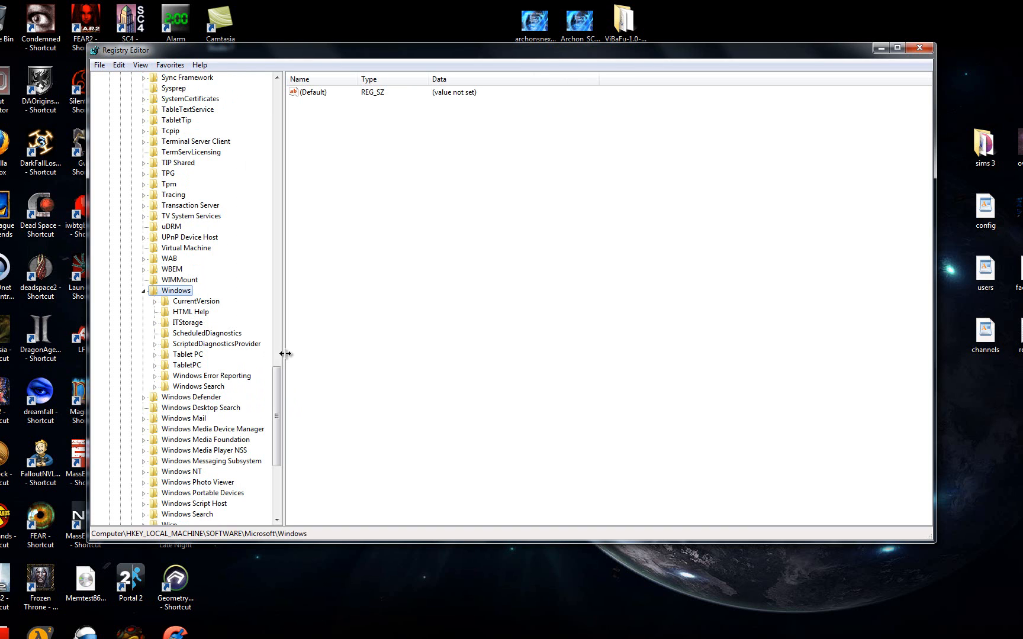
pyautogui.moveTo(230, 373)
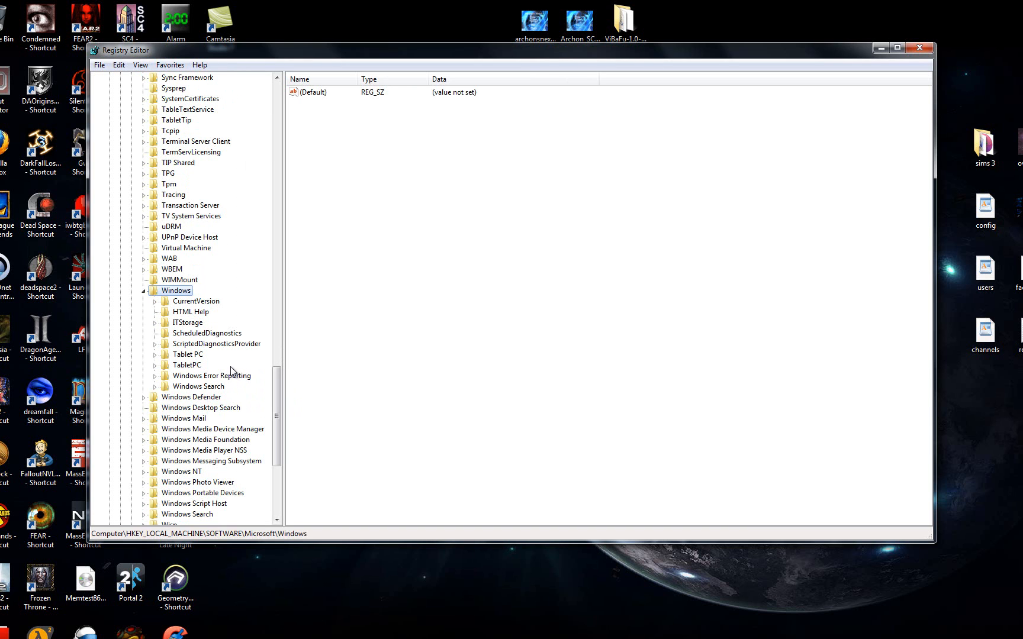
pyautogui.moveTo(227, 366)
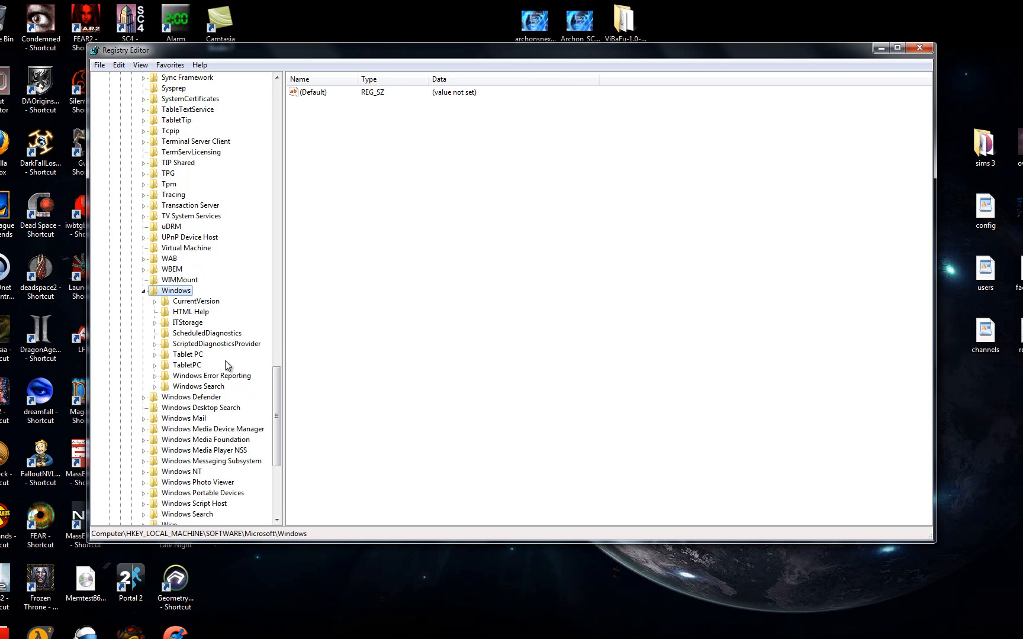
pyautogui.moveTo(206, 364)
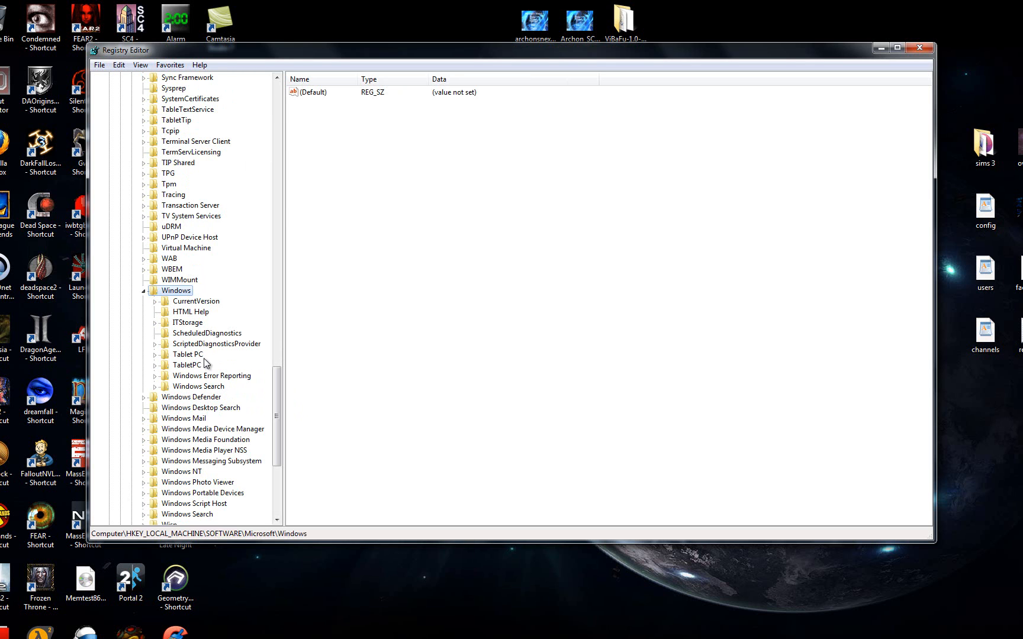
pyautogui.click(197, 300)
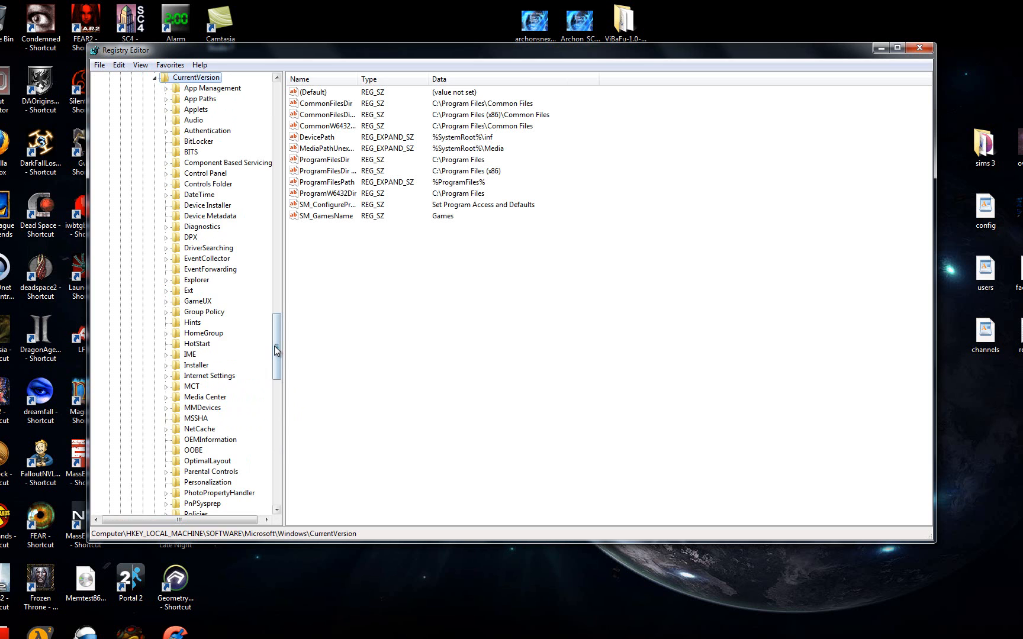
# Expand CurrentVersion\Policies and select its Explorer subkey.
pyautogui.scroll(-3)
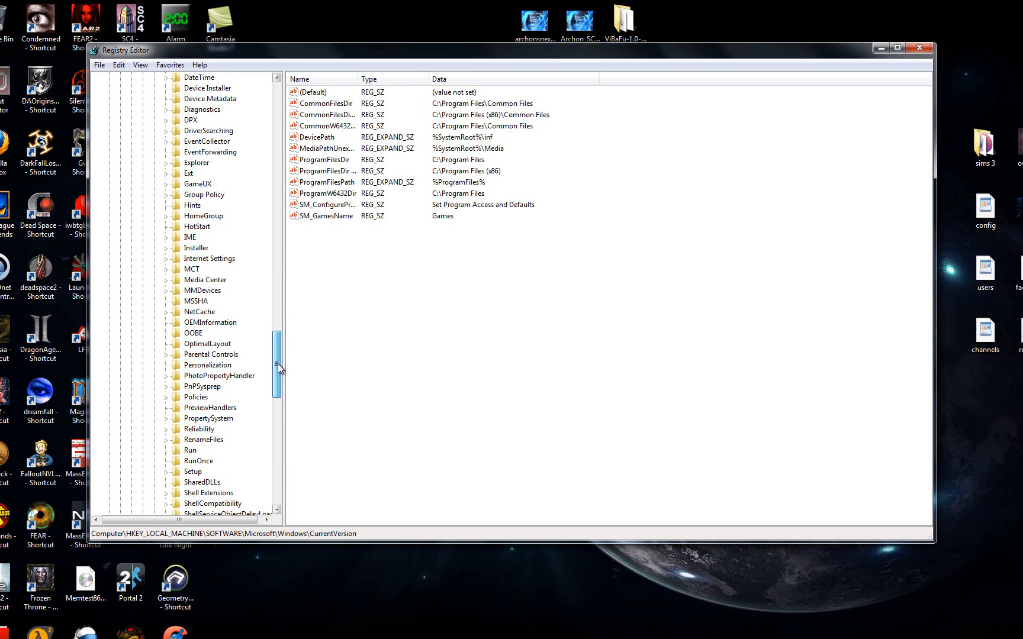
pyautogui.scroll(-3)
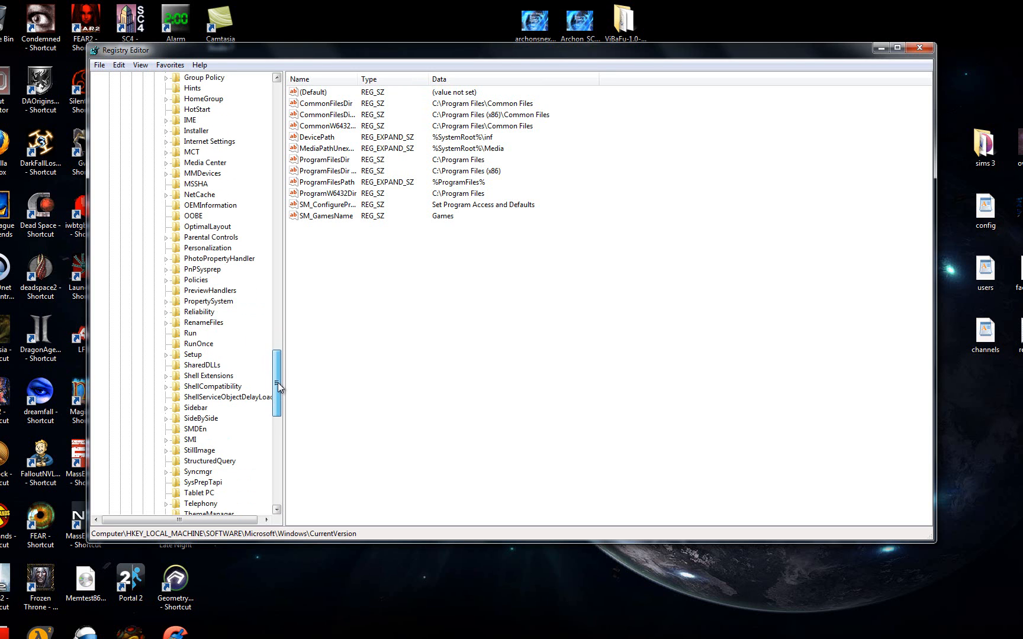
pyautogui.click(197, 280)
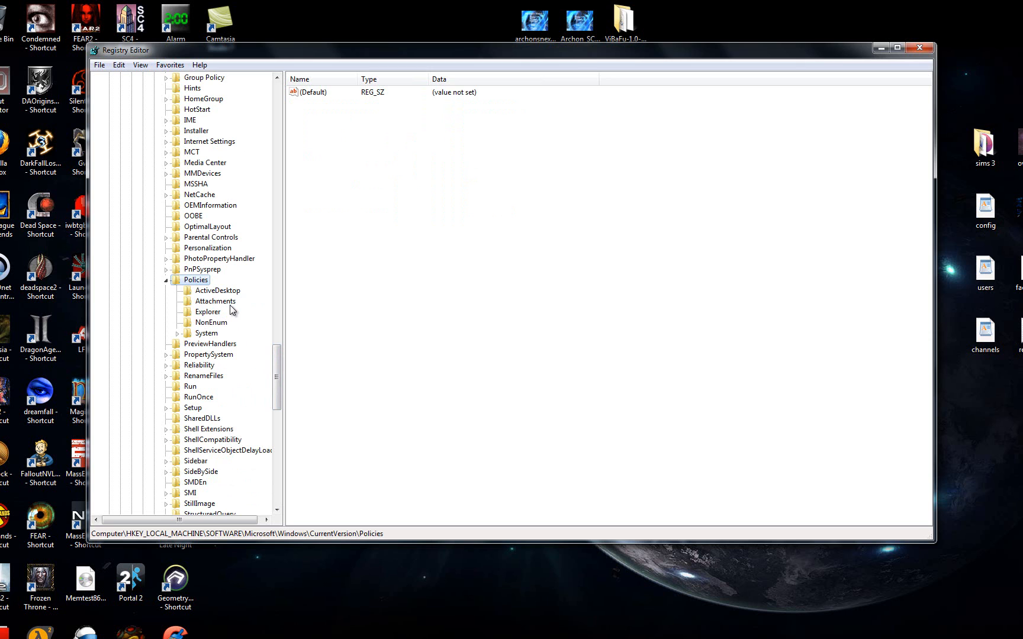
pyautogui.moveTo(218, 328)
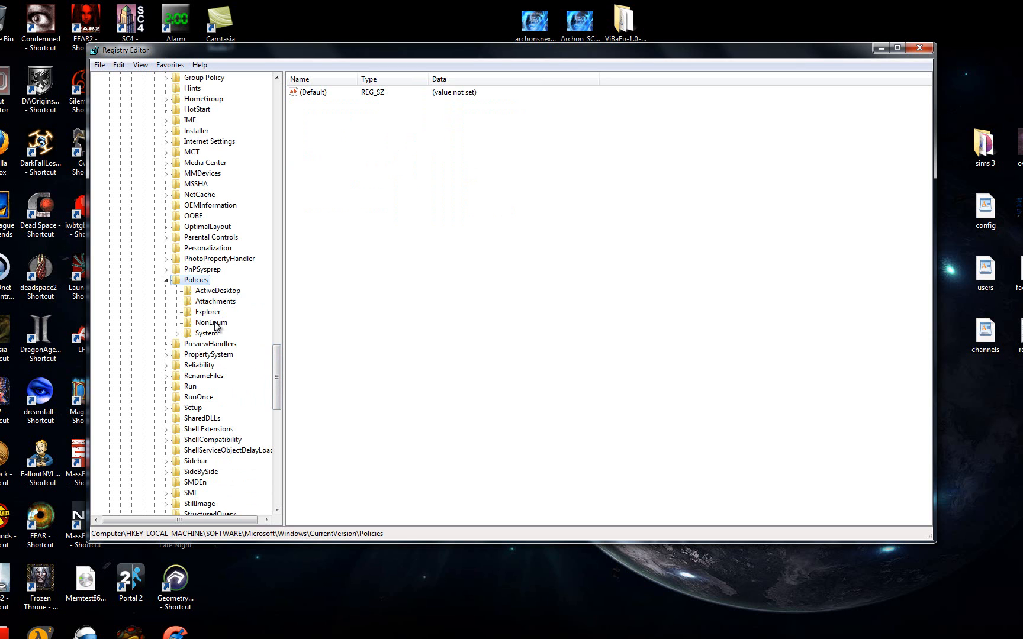
pyautogui.click(207, 312)
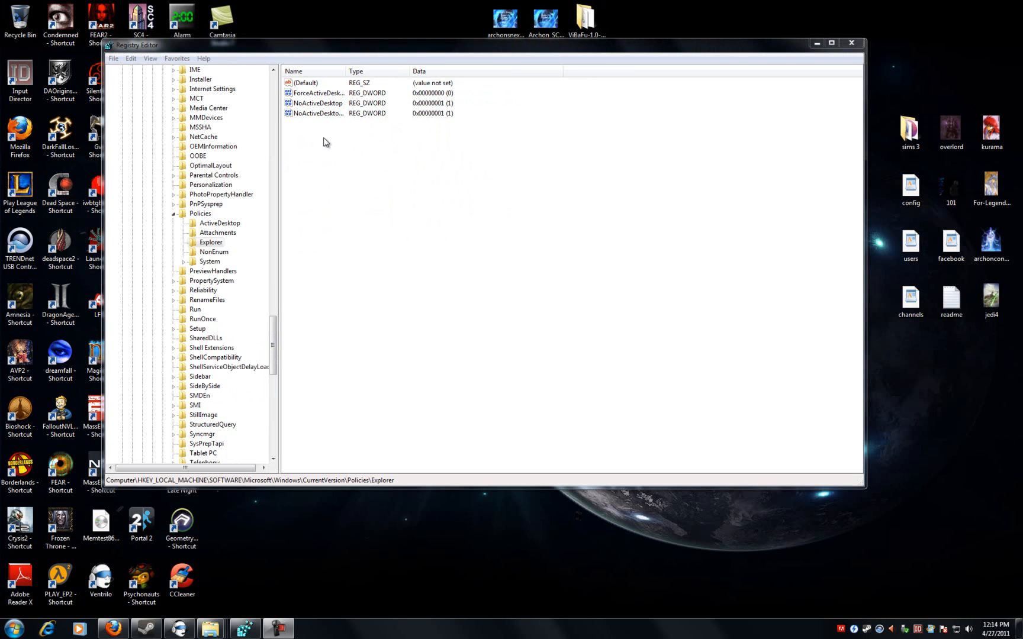
pyautogui.moveTo(387, 132)
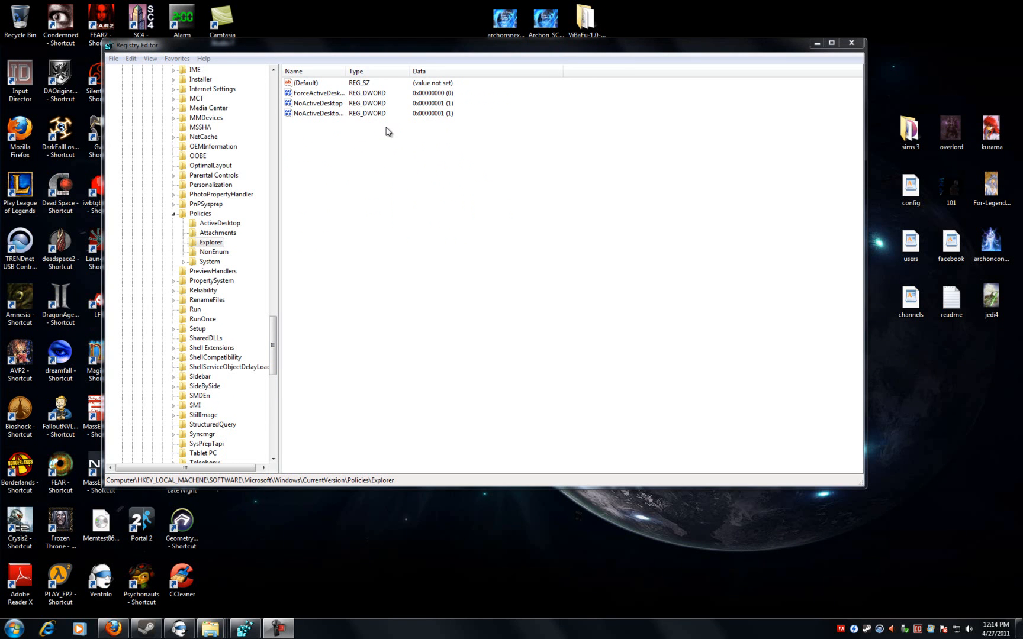
pyautogui.moveTo(351, 129)
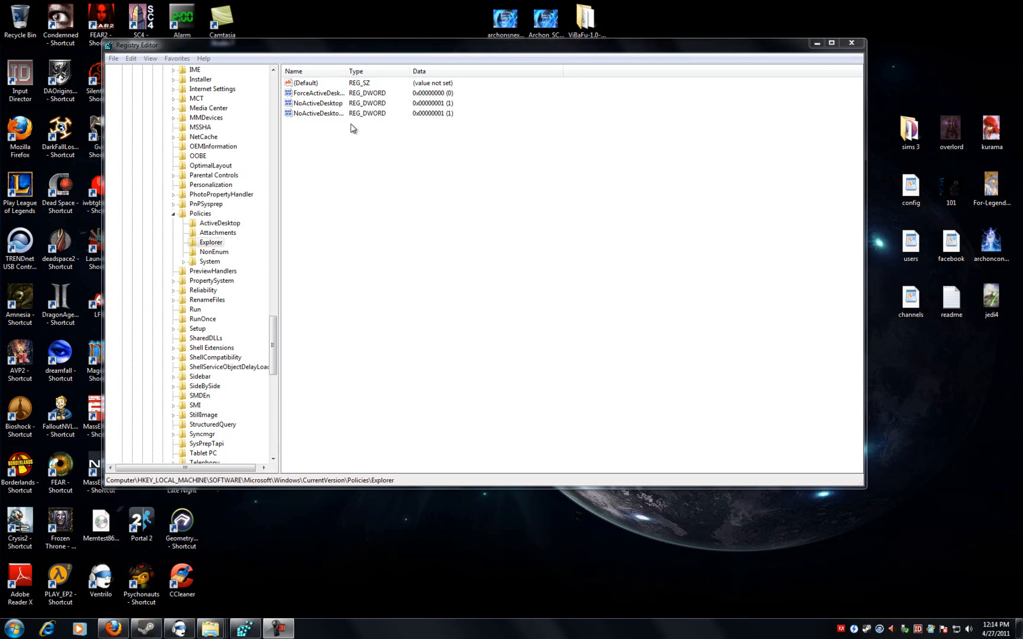
pyautogui.moveTo(313, 132)
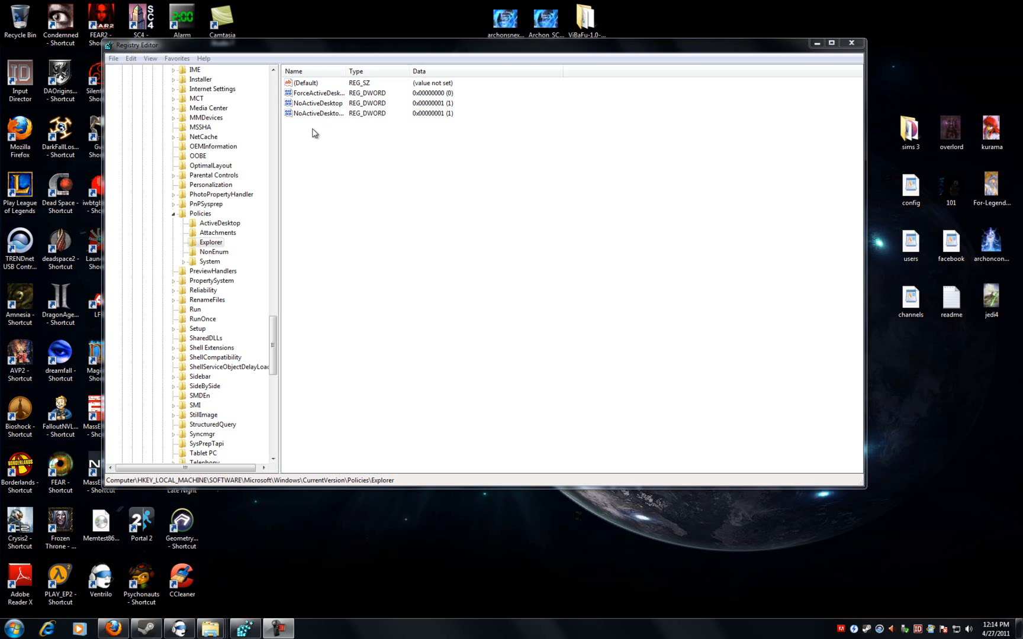
pyautogui.moveTo(326, 160)
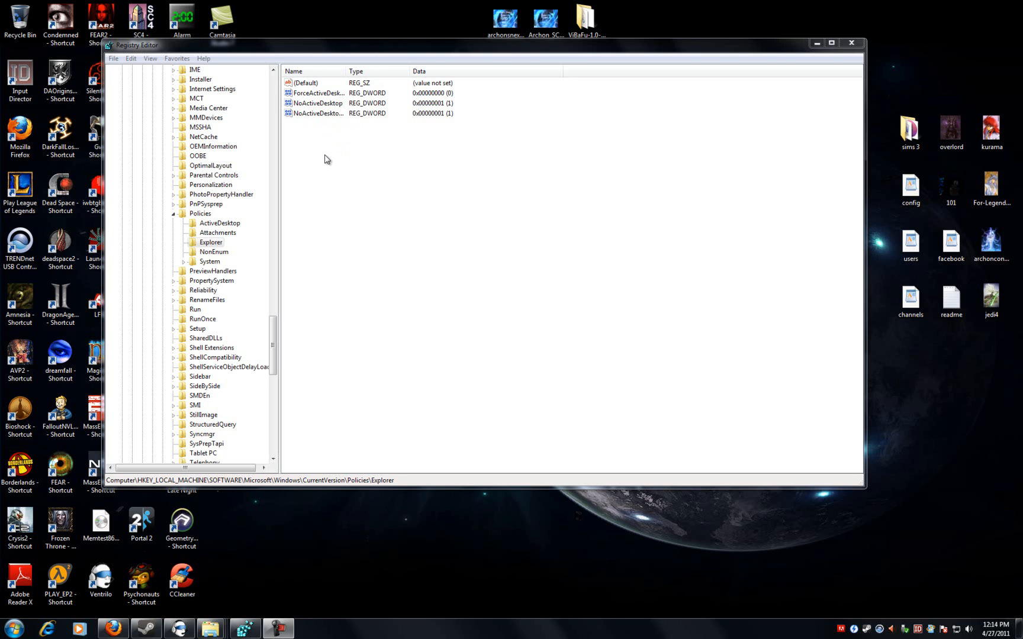
pyautogui.moveTo(334, 180)
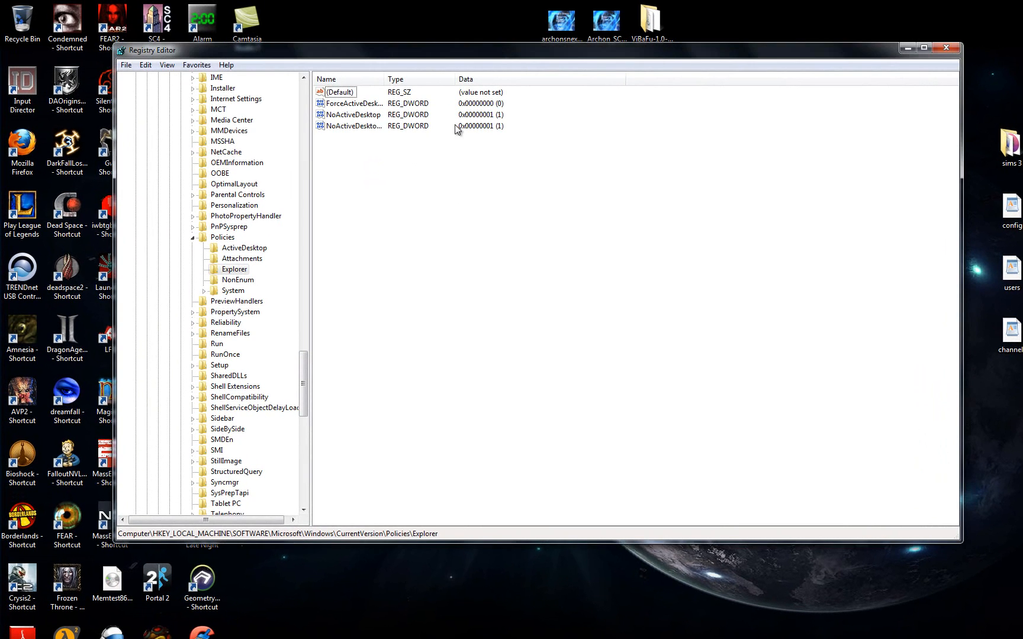
# Open the NoActiveDesktopChanges DWORD for editing, showing data 1 in hexadecimal.
pyautogui.doubleClick(352, 126)
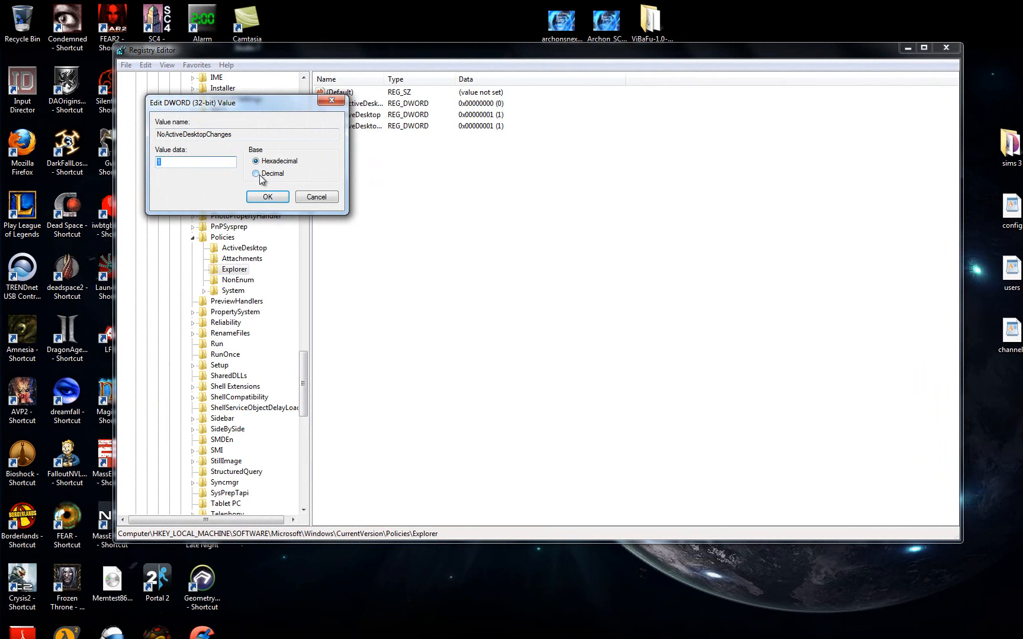
# Switch the NoActiveDesktopChanges value base to Decimal.
pyautogui.click(256, 173)
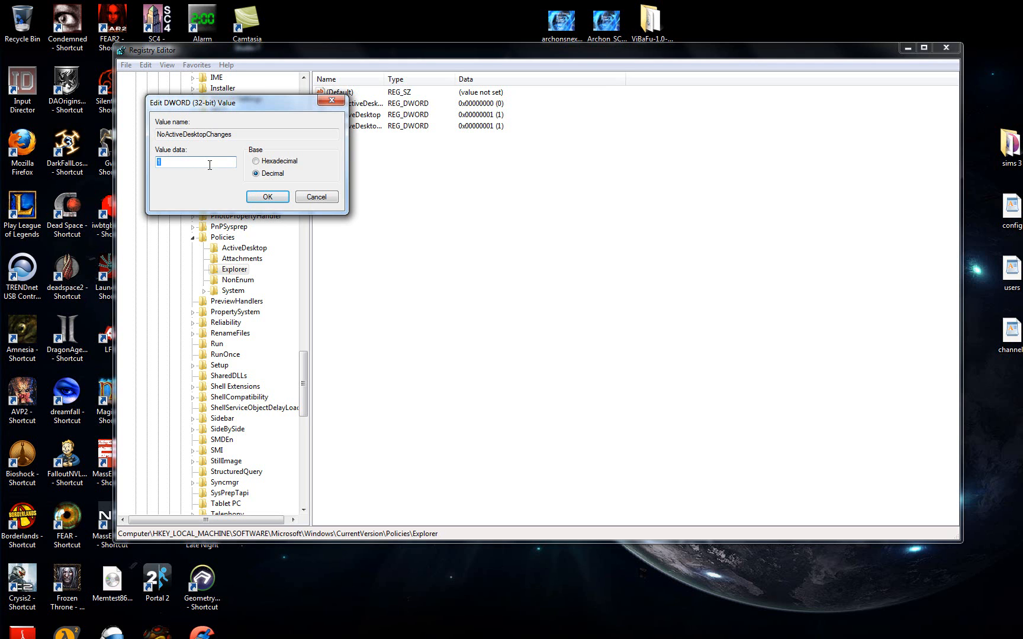
pyautogui.moveTo(254, 190)
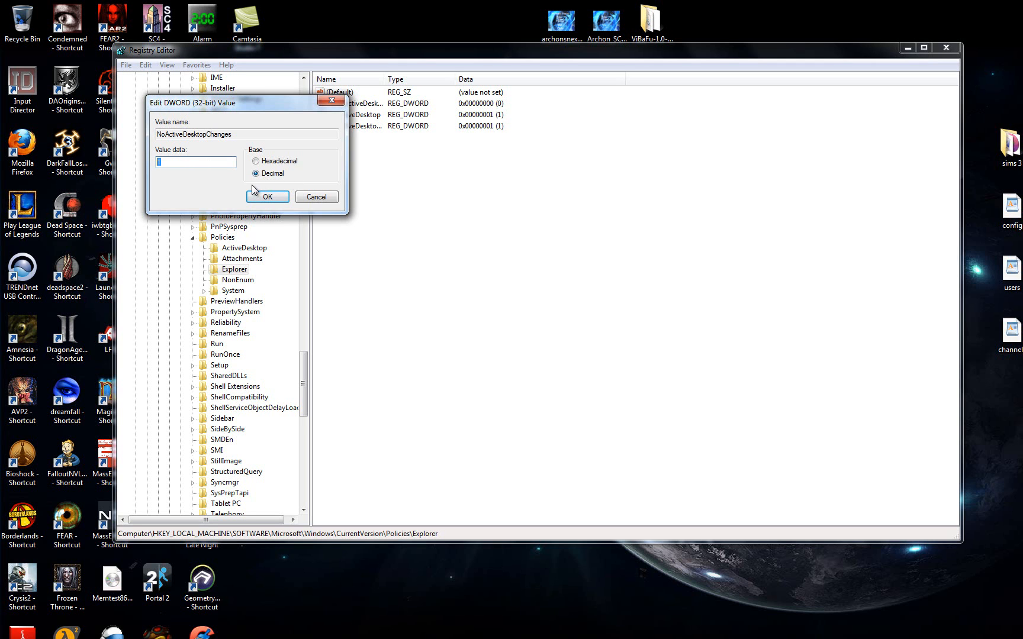
pyautogui.moveTo(273, 145)
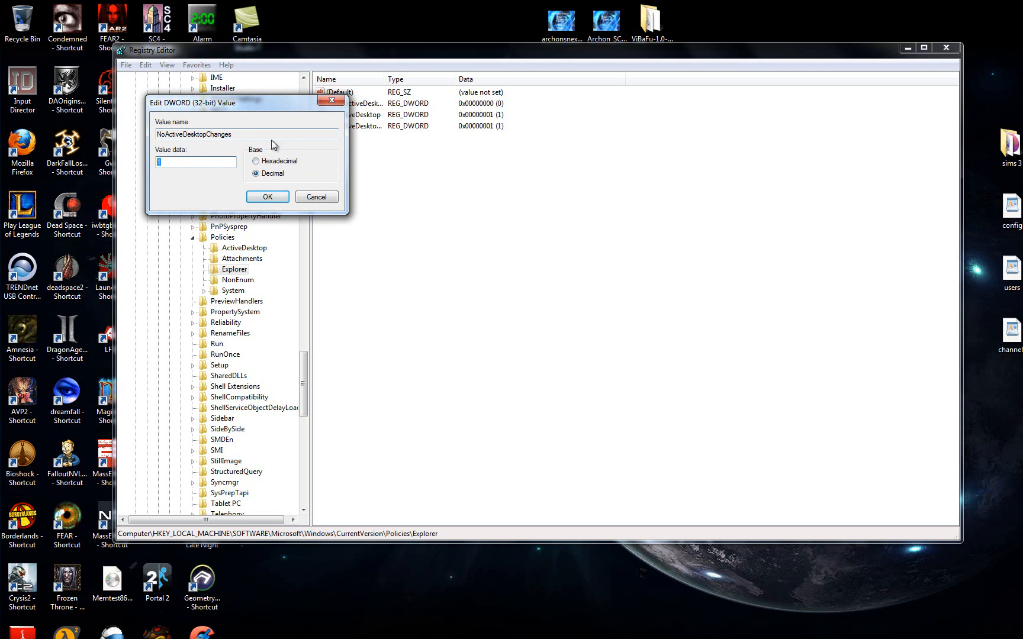
pyautogui.moveTo(263, 154)
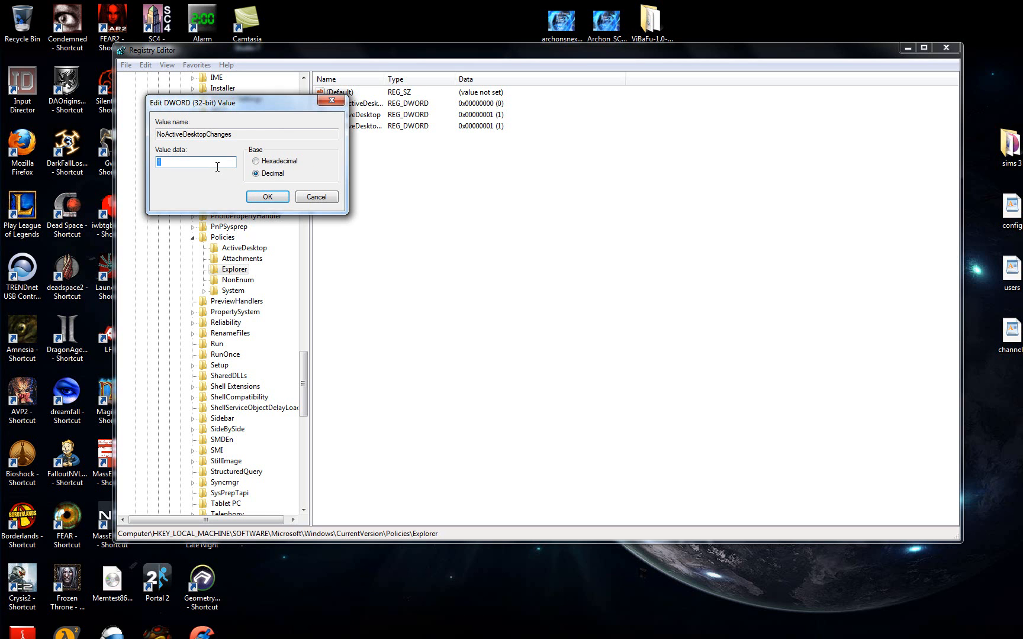
pyautogui.moveTo(244, 157)
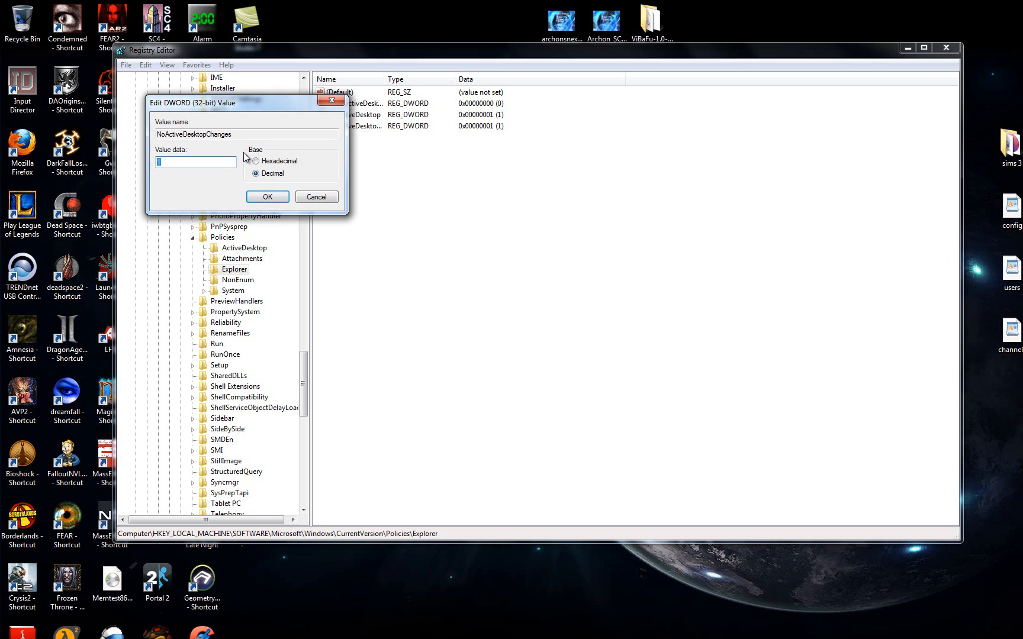
pyautogui.moveTo(214, 145)
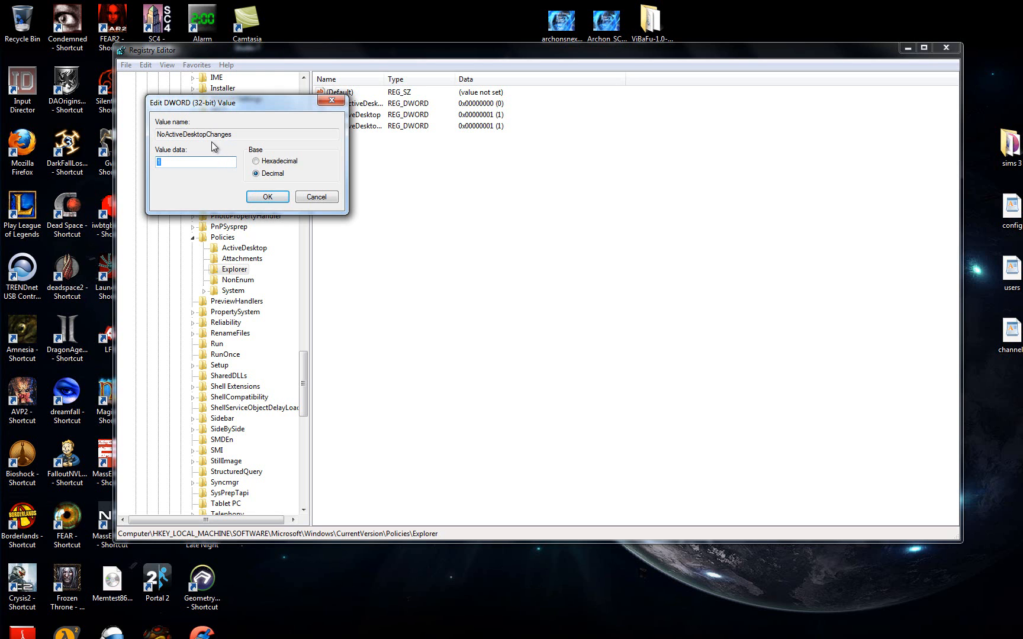
pyautogui.moveTo(220, 138)
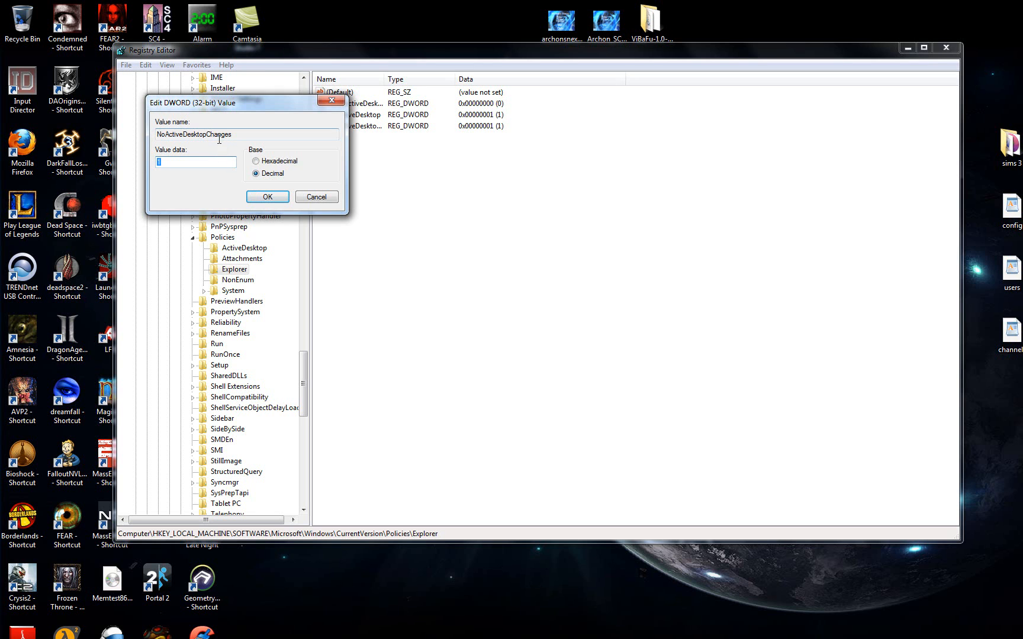
pyautogui.moveTo(212, 145)
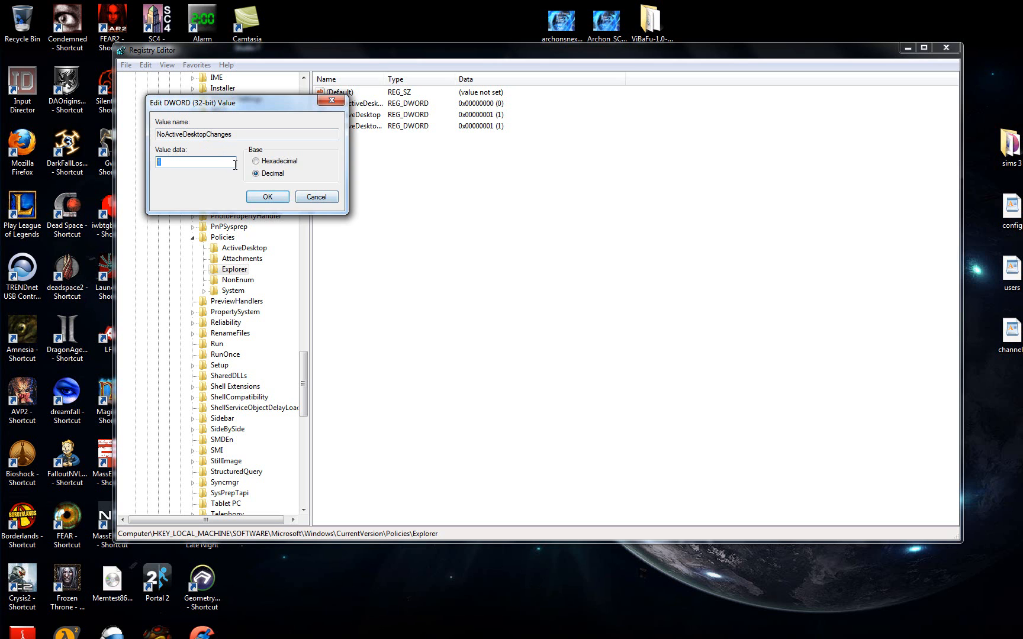
# Confirm NoActiveDesktopChanges at 1 and scroll the key tree.
pyautogui.click(267, 197)
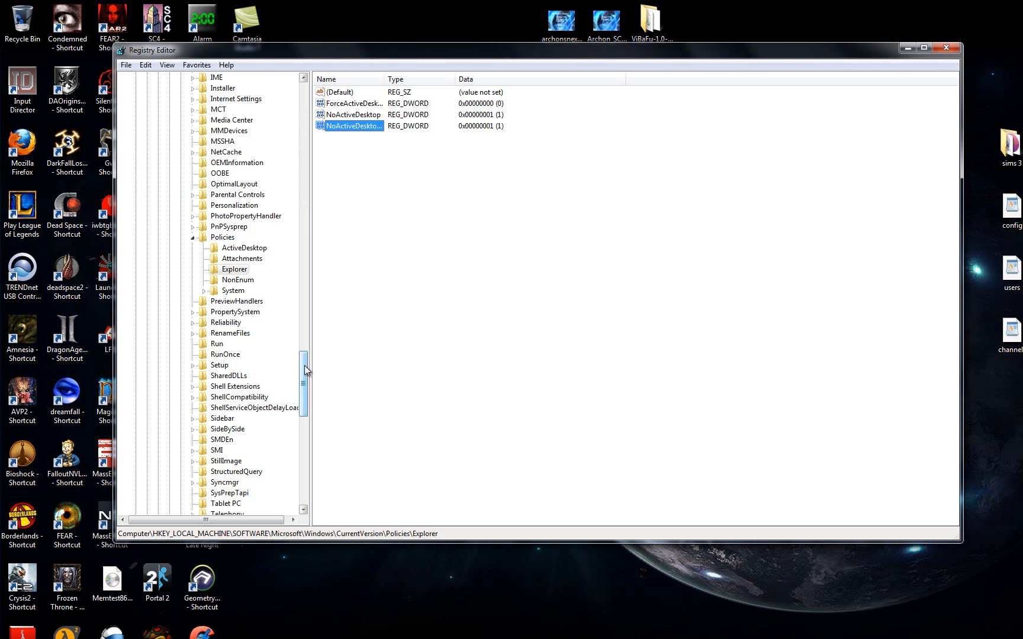
pyautogui.scroll(-3)
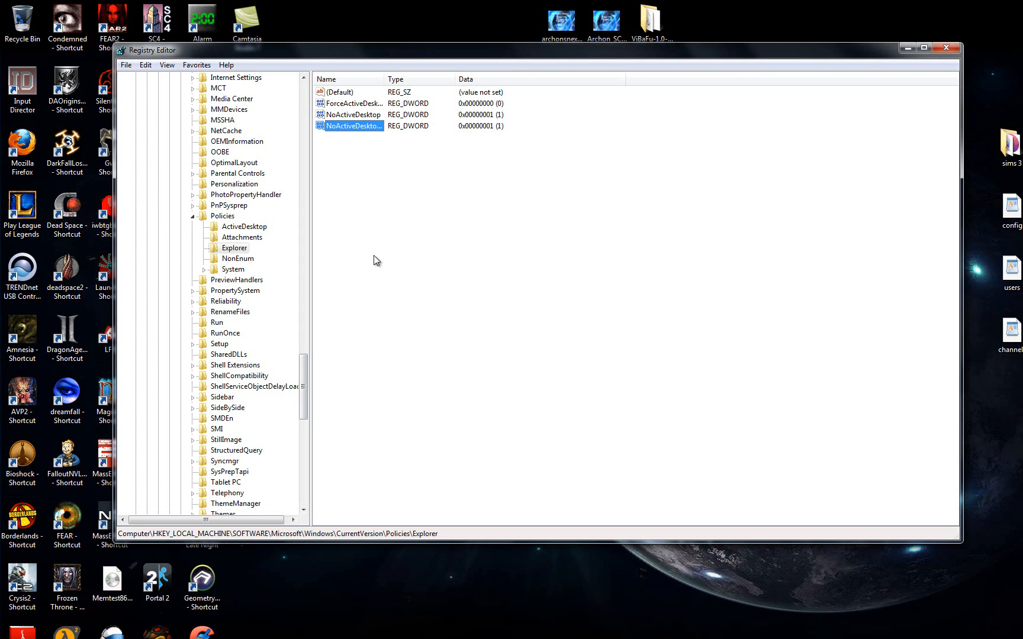
pyautogui.scroll(-3)
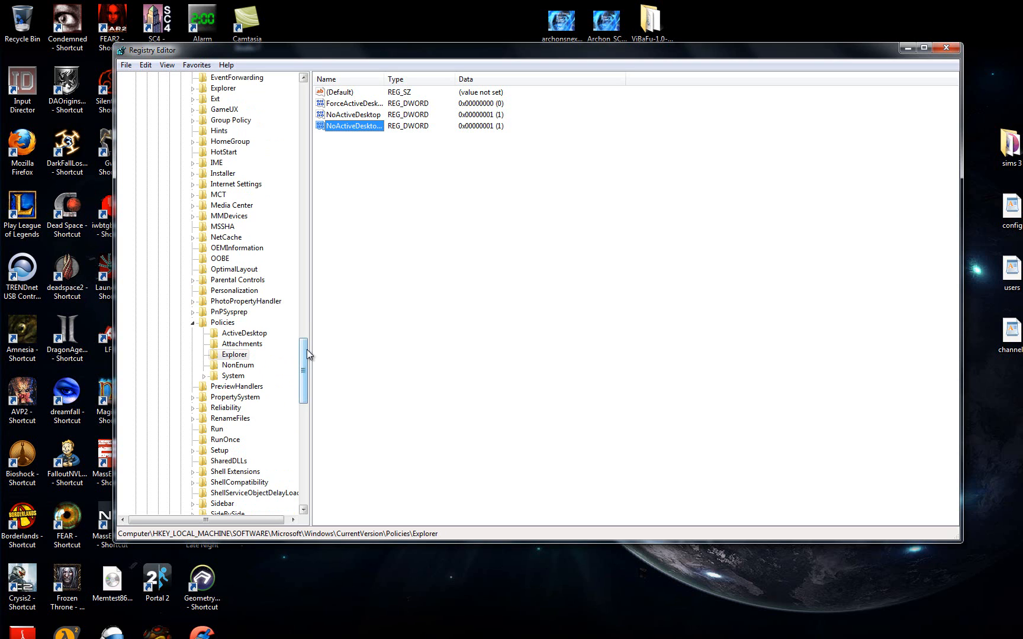
pyautogui.moveTo(453, 393)
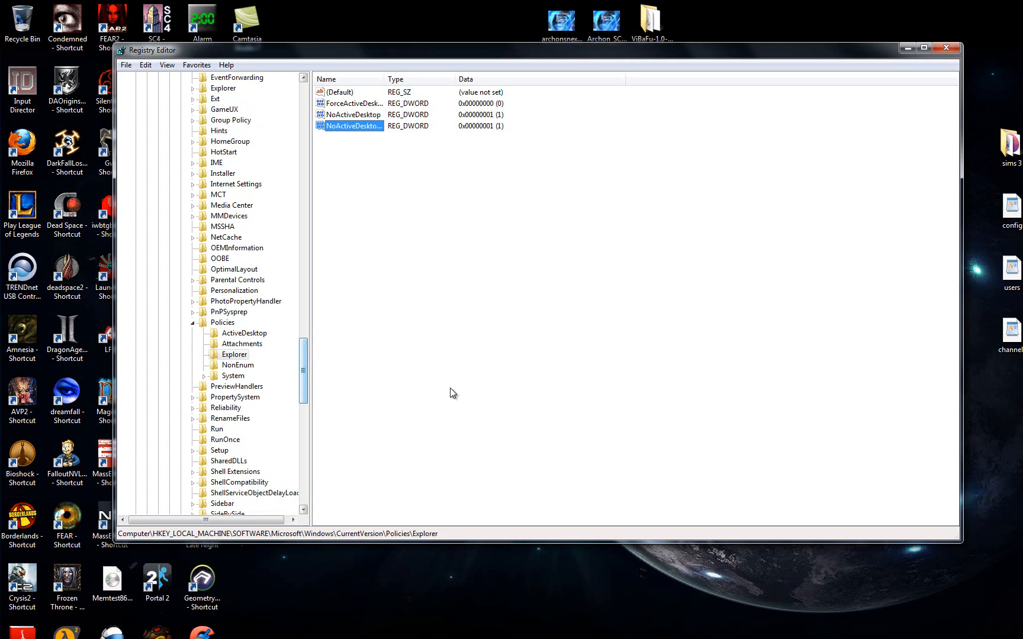